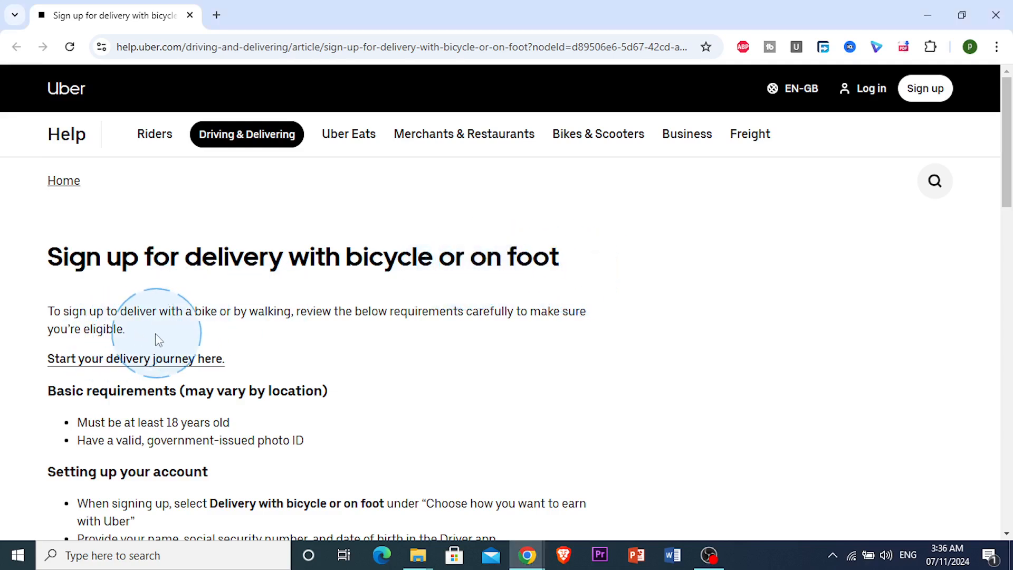
scroll(down, 3)
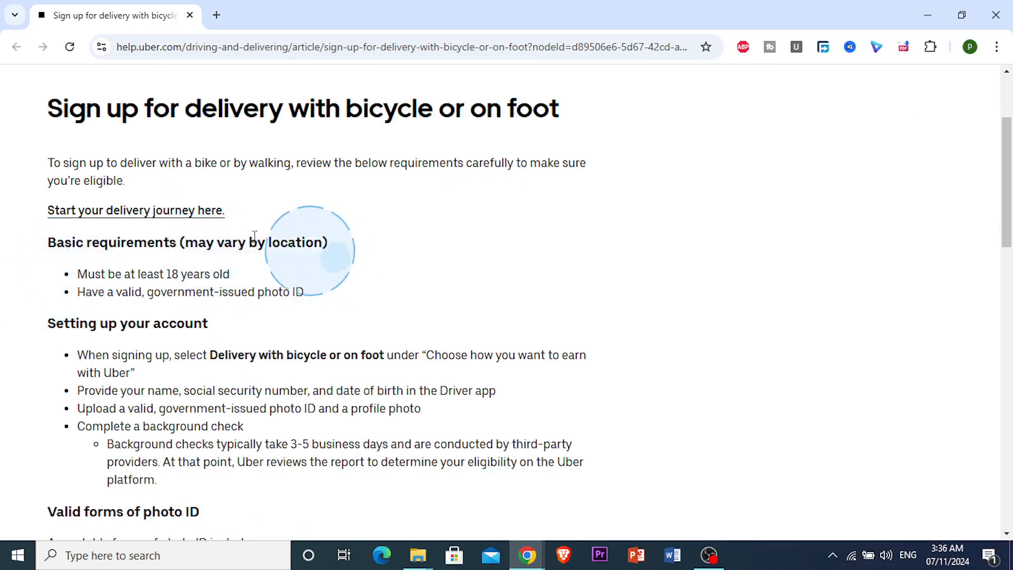
drag(77, 274, 230, 274)
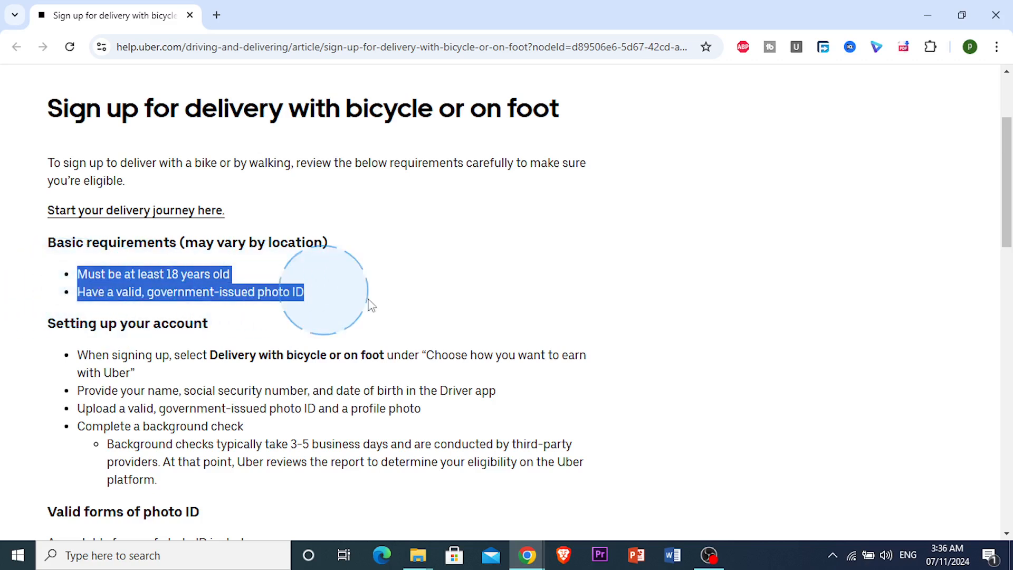
click(89, 274)
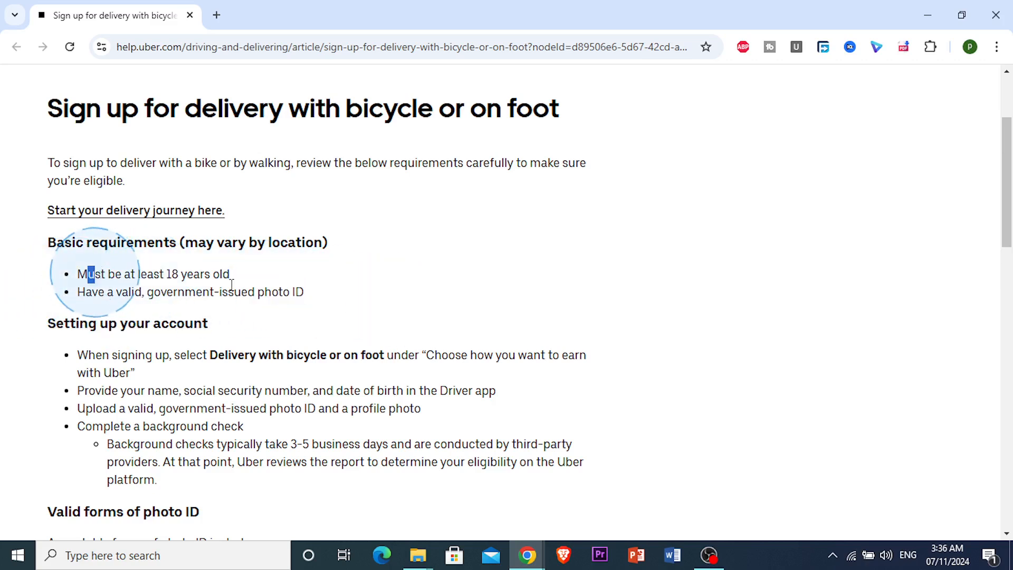
drag(77, 274, 230, 274)
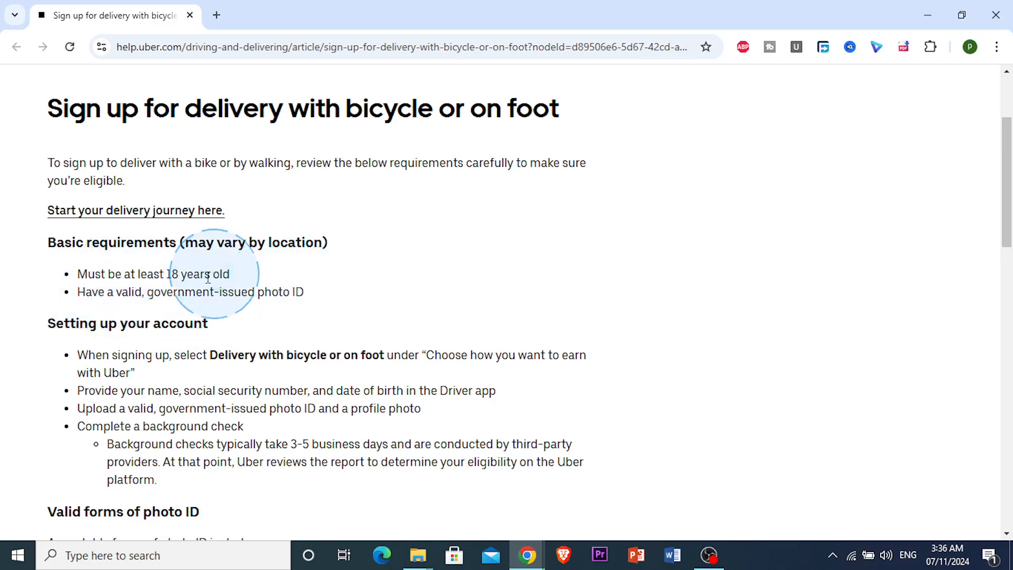
scroll(down, 3)
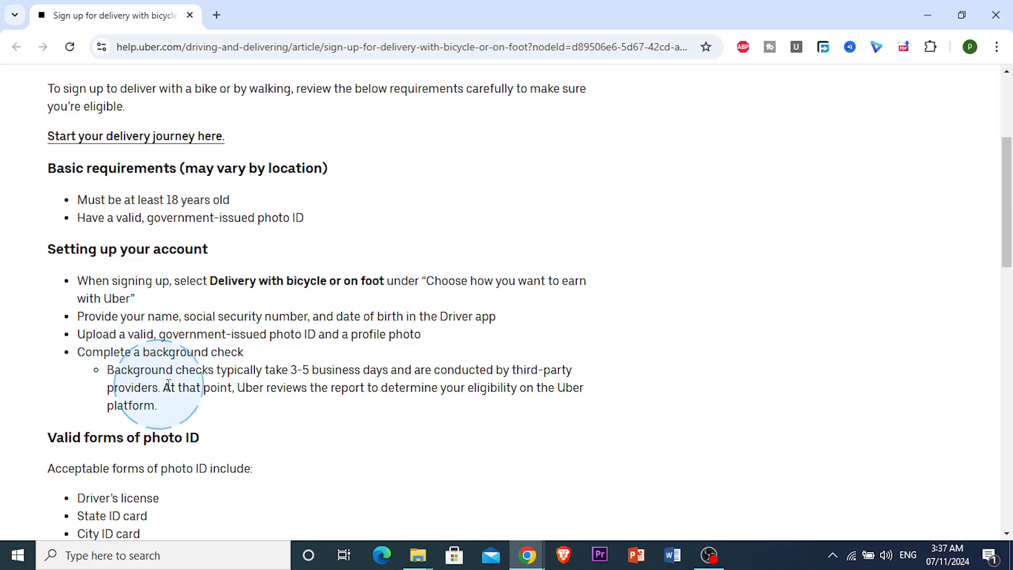
mouse_move(323, 373)
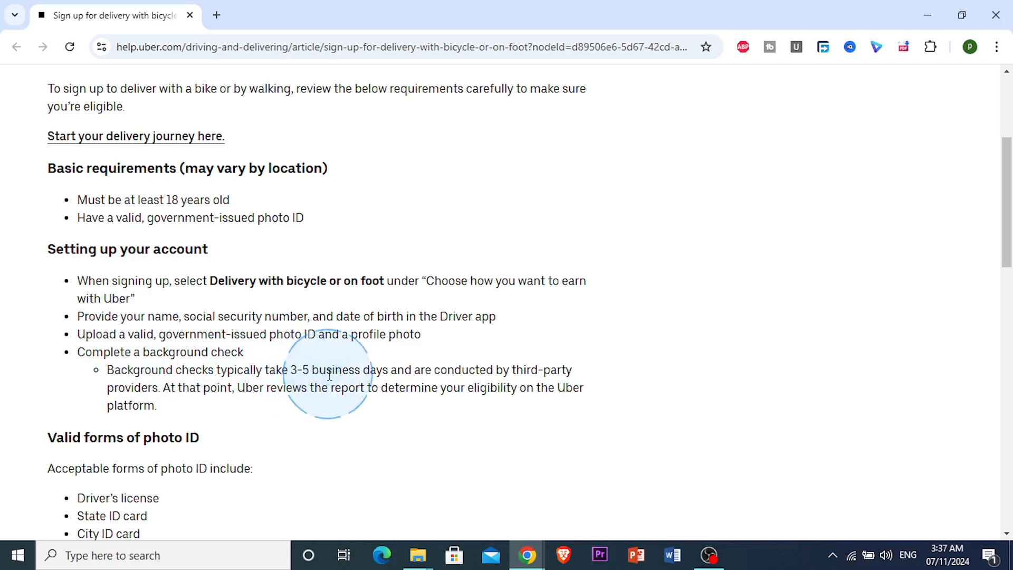
drag(290, 369, 333, 369)
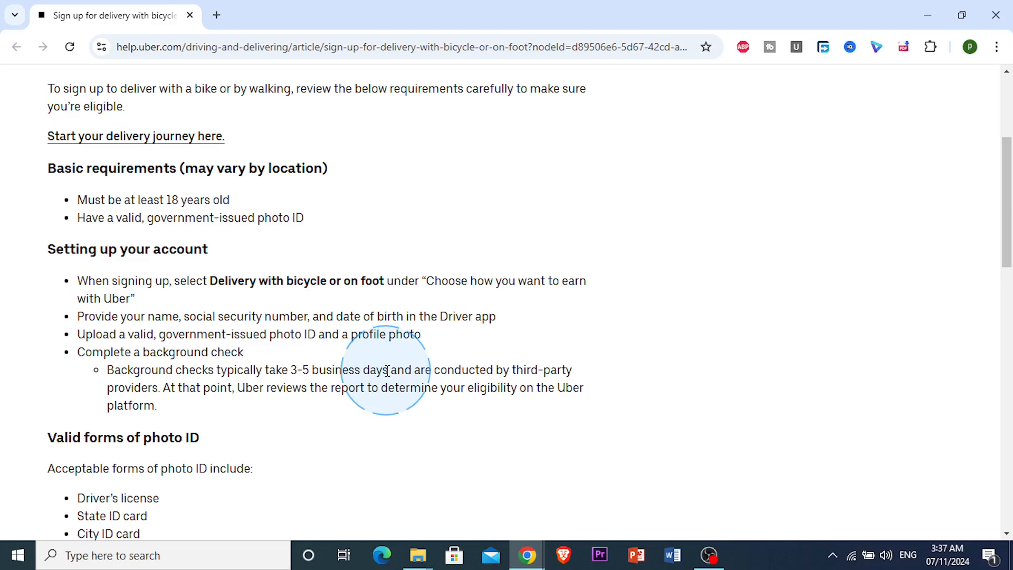
drag(388, 369, 271, 388)
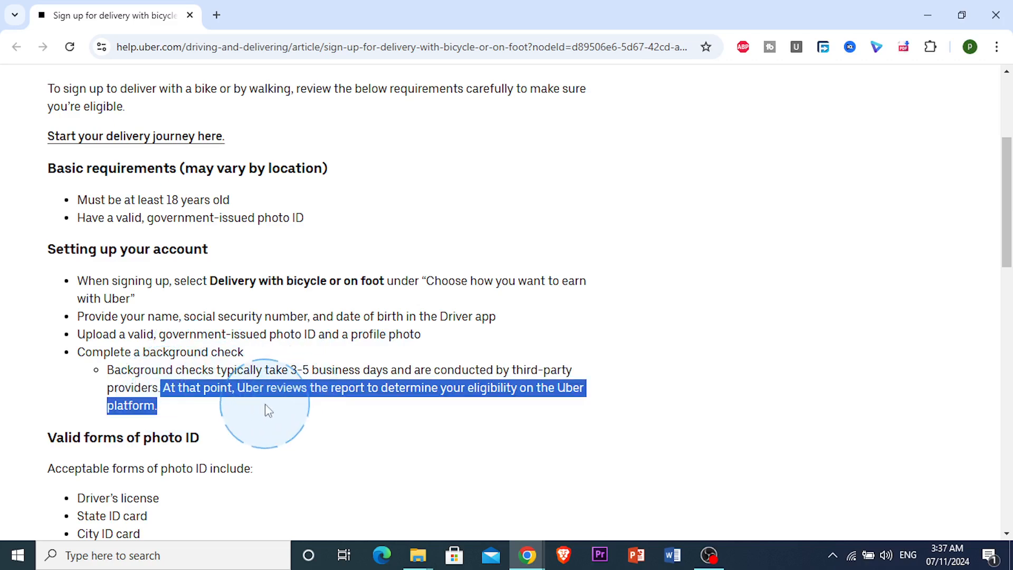
scroll(down, 3)
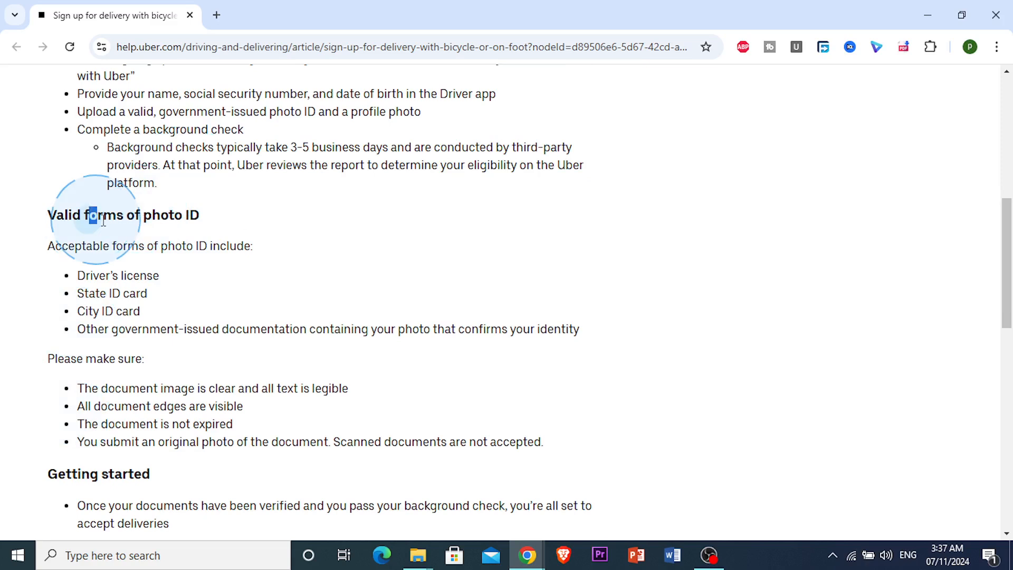
drag(90, 215, 200, 215)
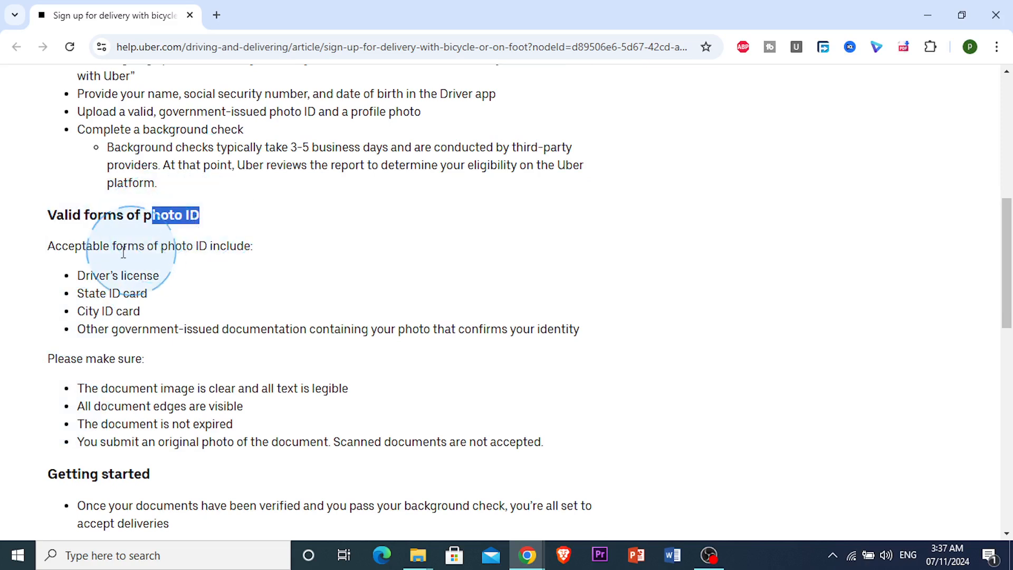
double_click(100, 275)
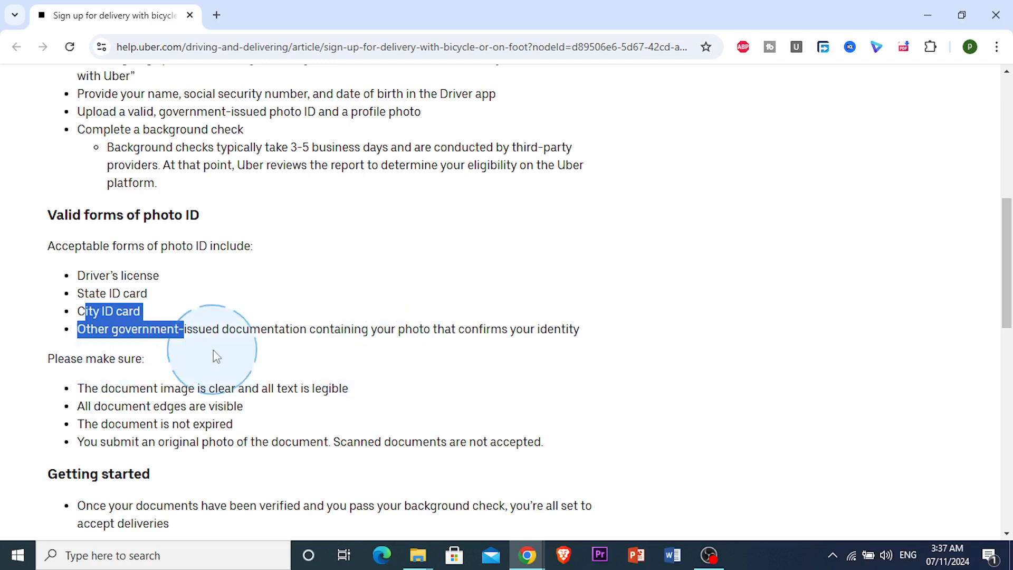
scroll(down, 3)
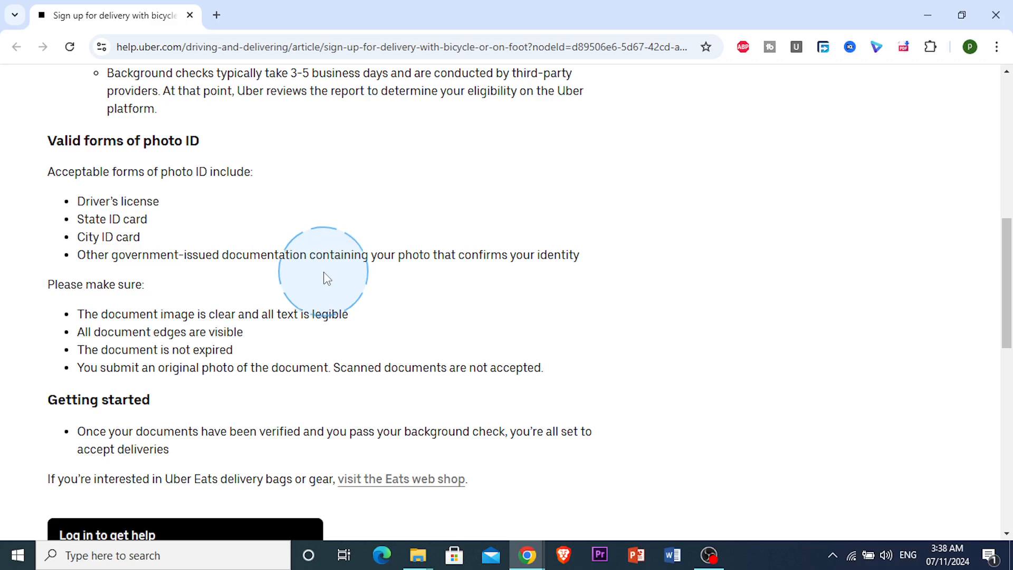
drag(77, 367, 268, 367)
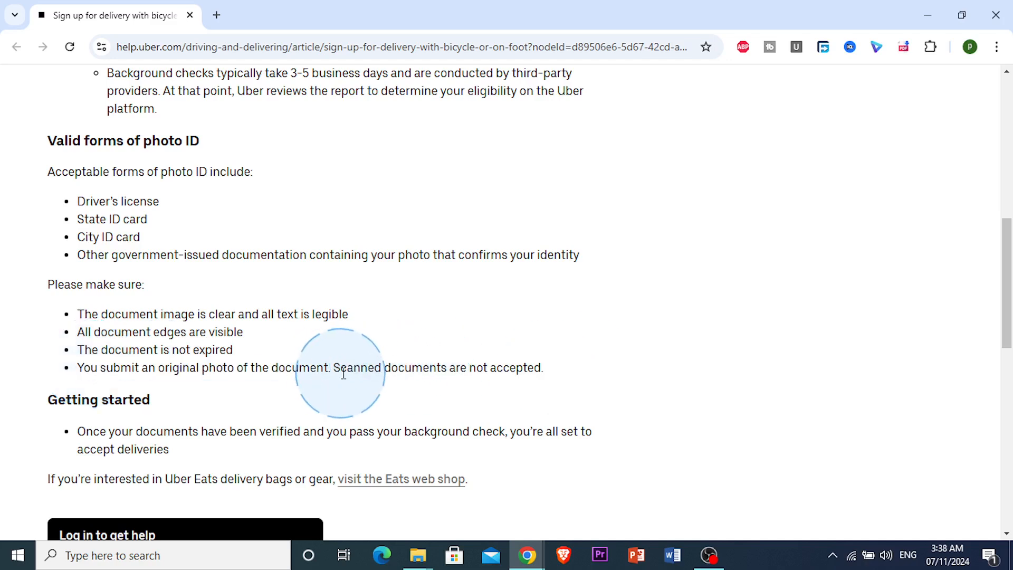
mouse_move(397, 417)
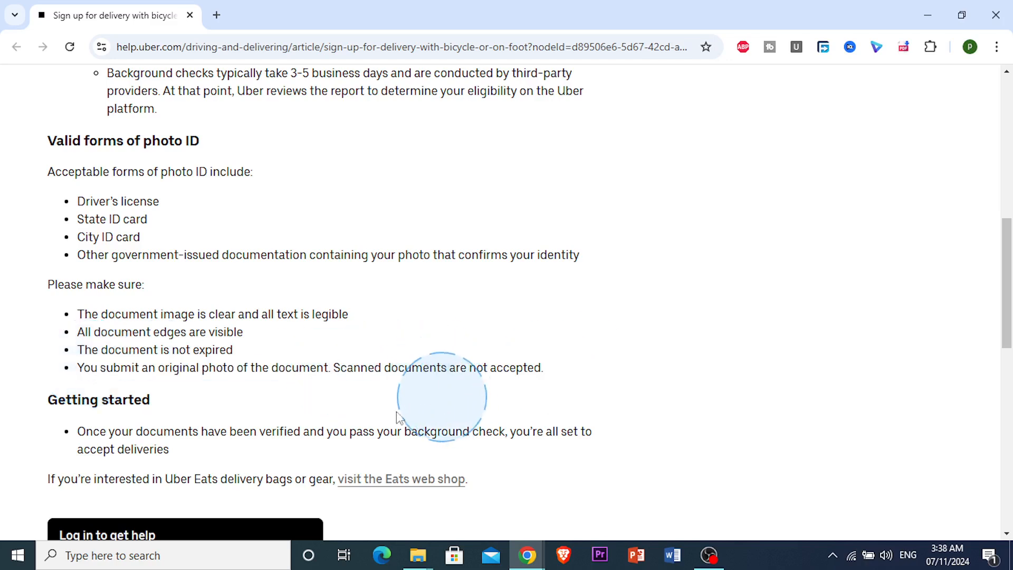
scroll(down, 3)
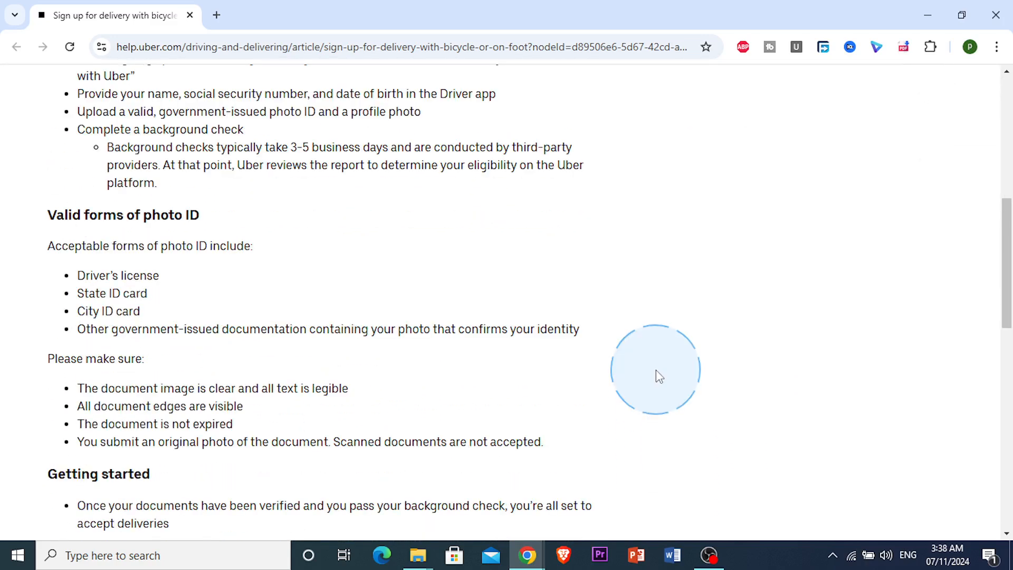
scroll(up, 3)
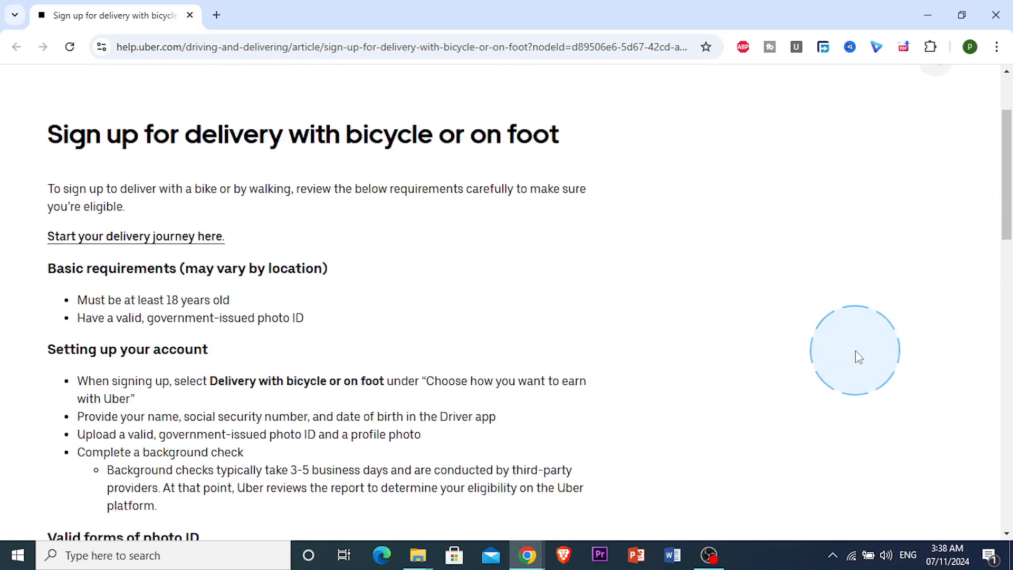